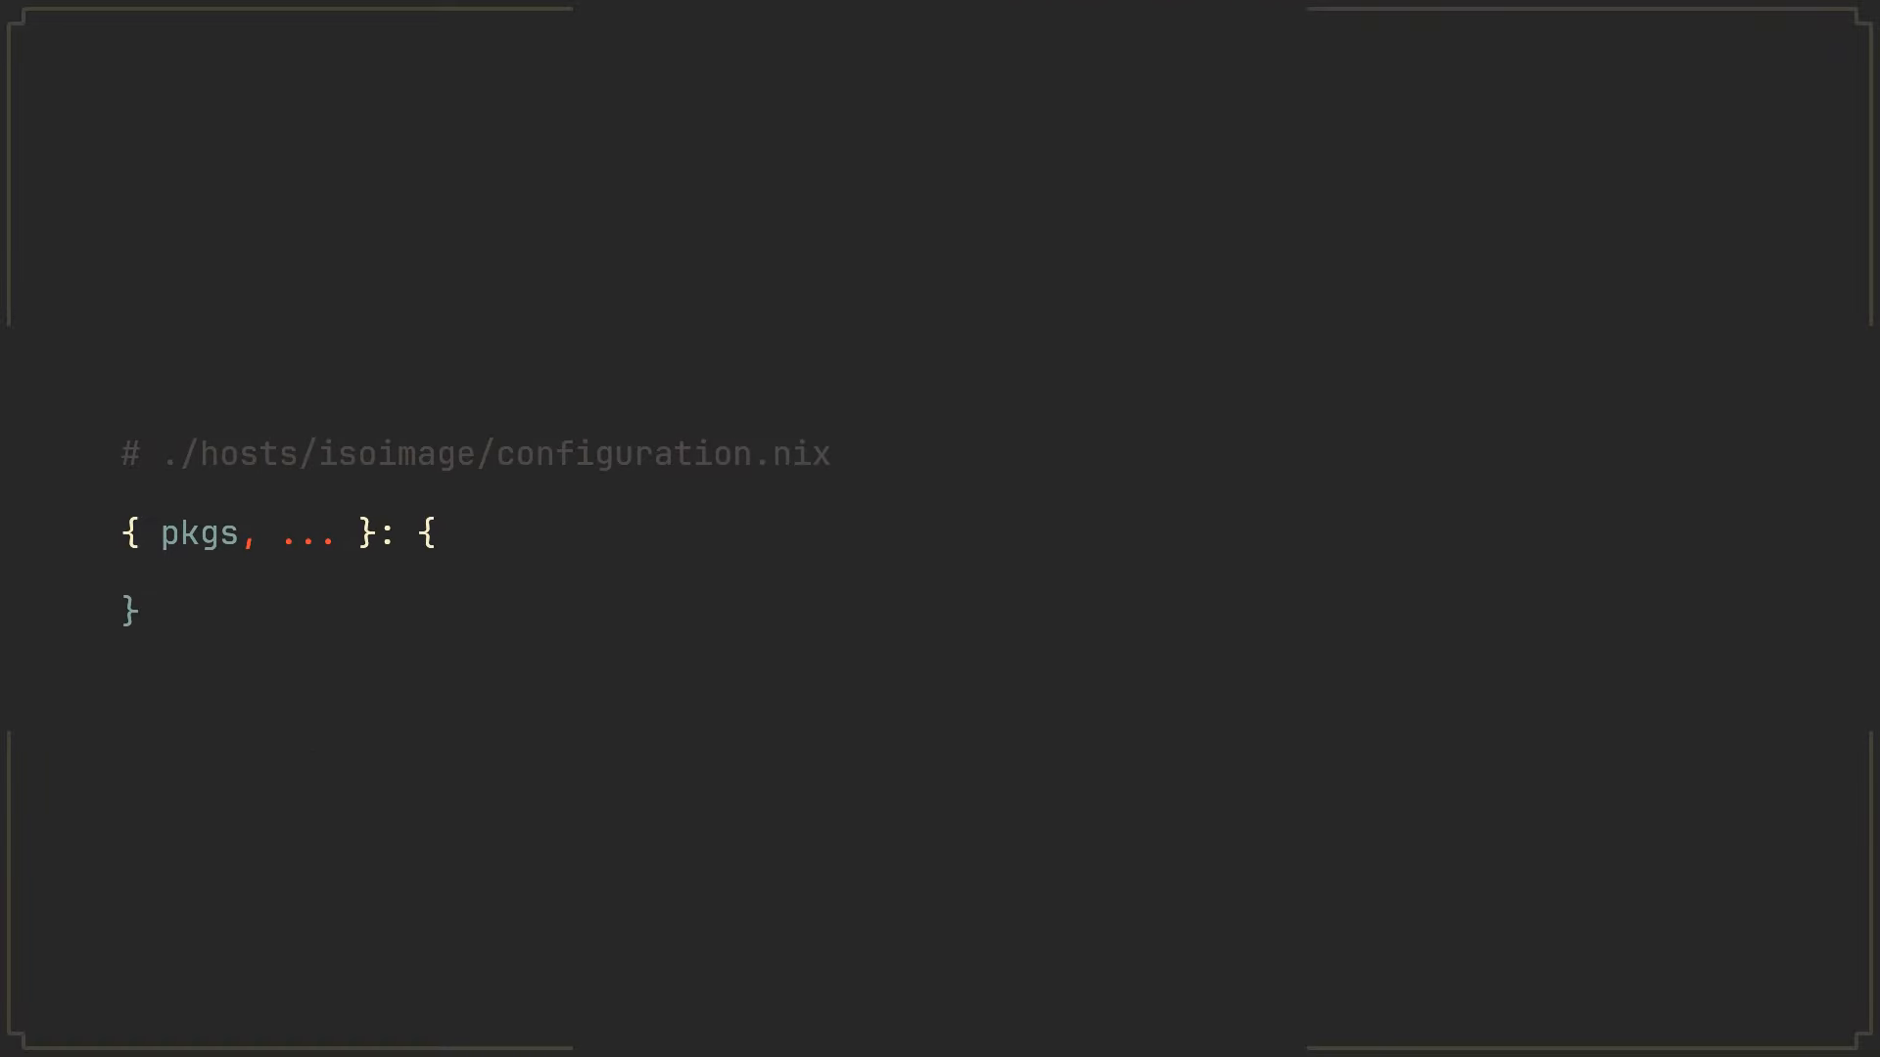
Add 'modulesPath,' to the { pkgs, ... } argument set of configuration.nix
{"action": "type", "text": "modulesPath,"}
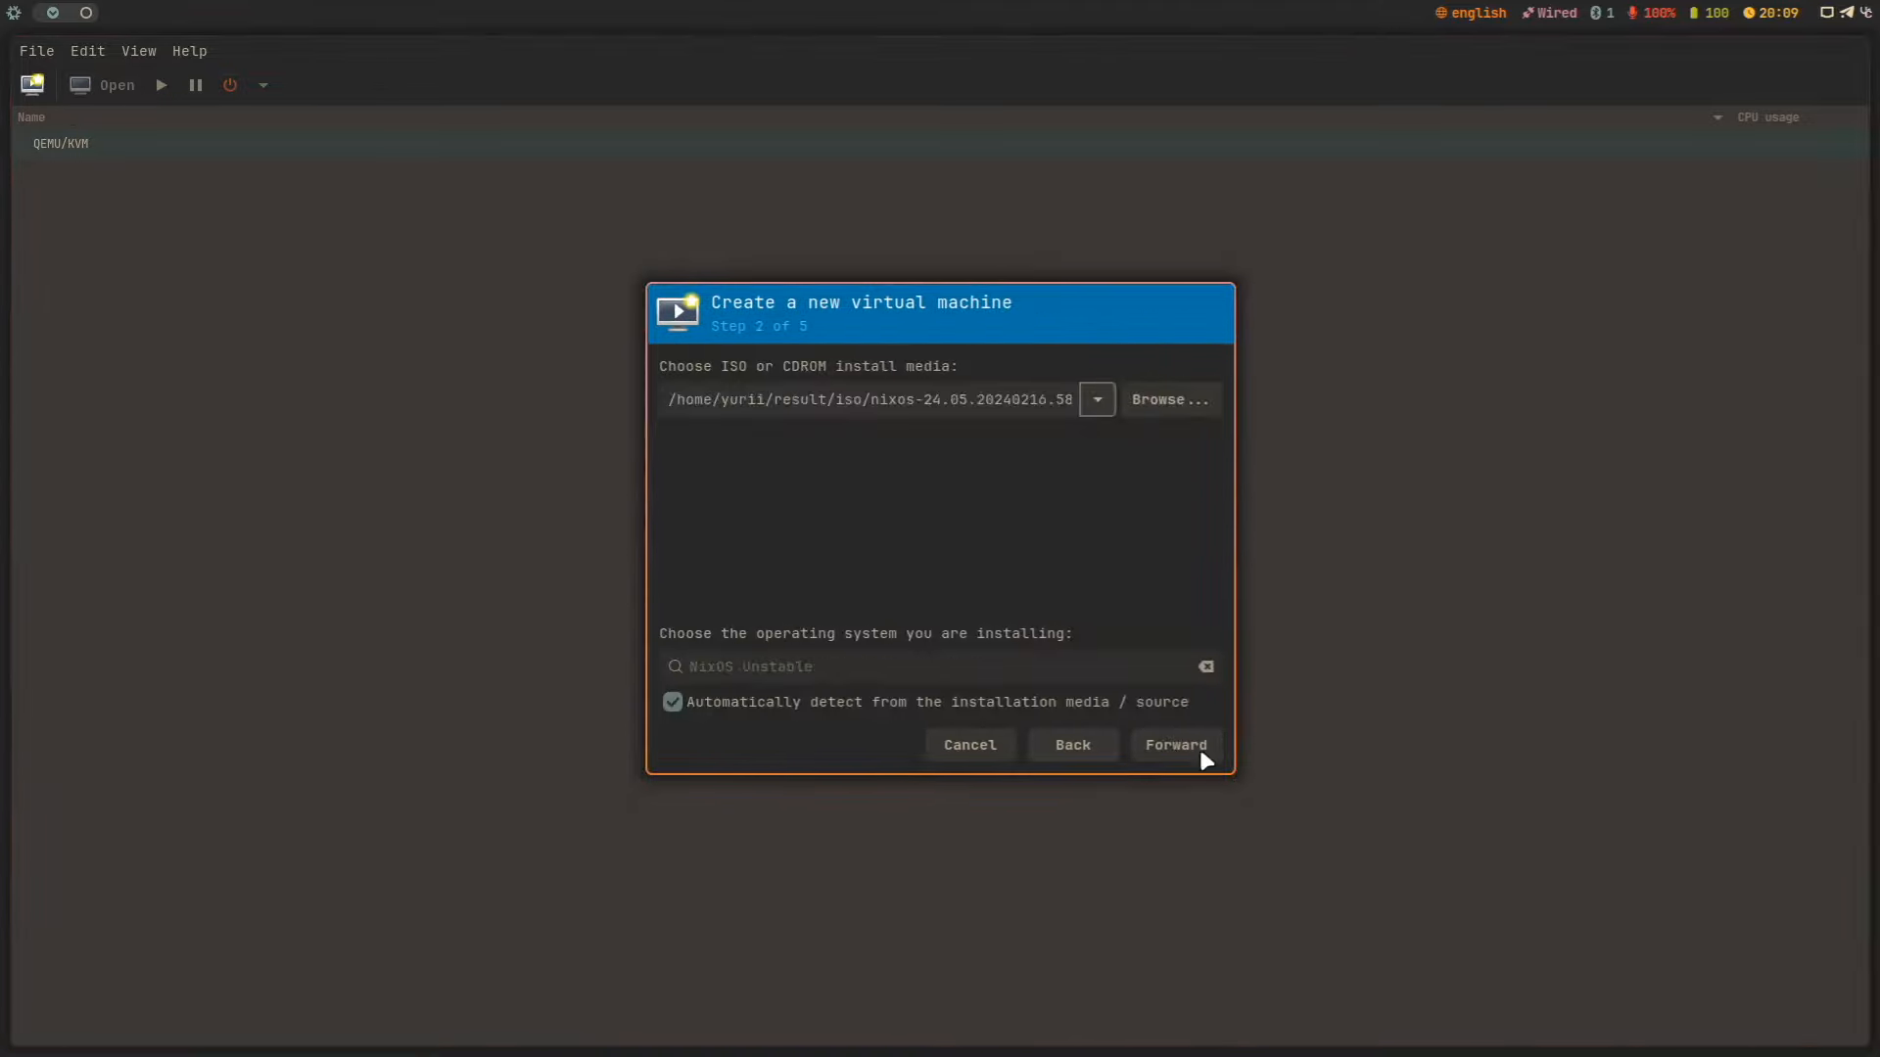
Advance the New VM wizard with the nixos ISO from ~/result/iso as install media
{"action": "left_click", "coordinate": [1173, 744]}
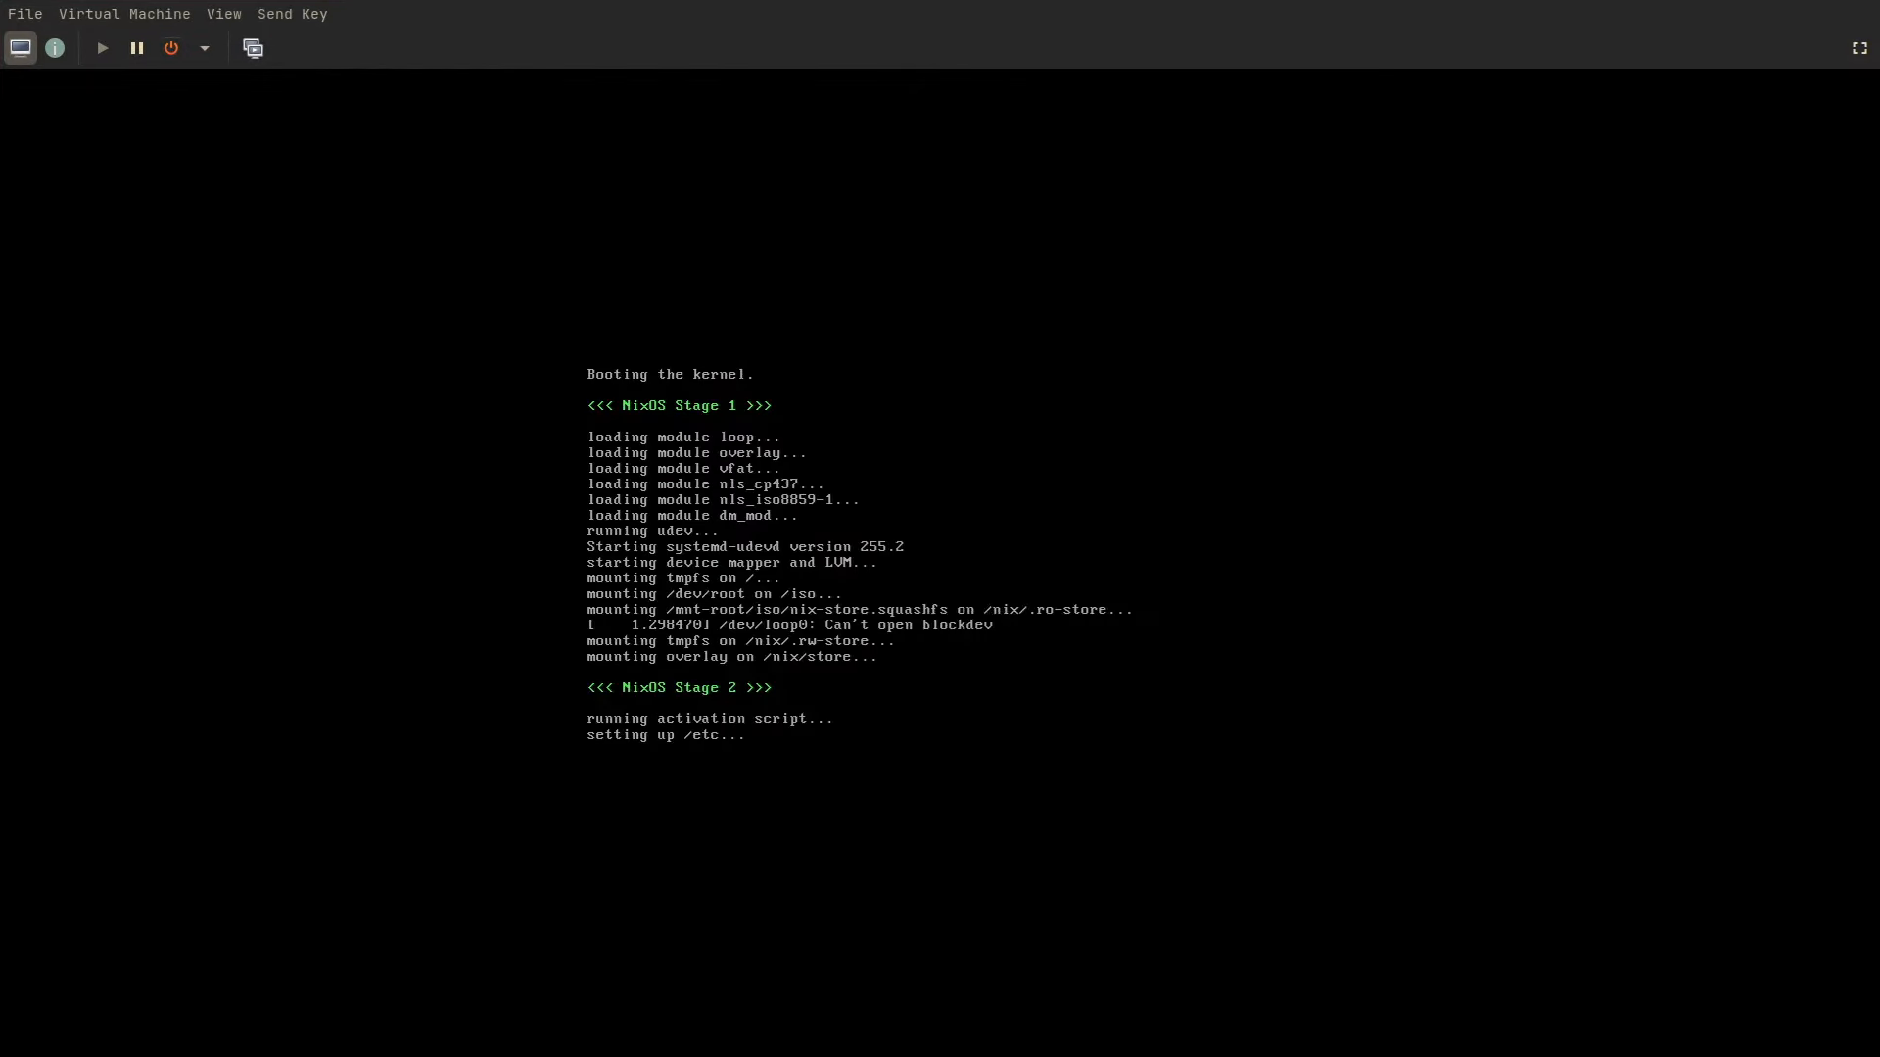